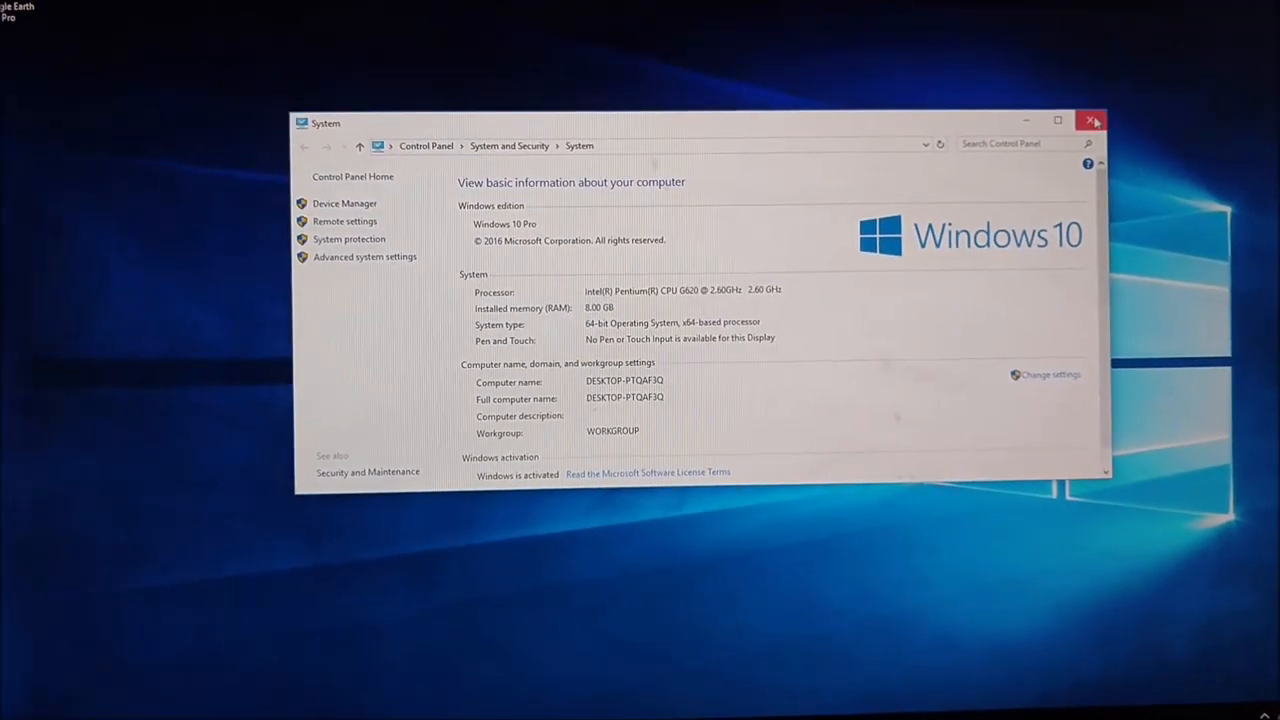
Close the Control Panel System window to return to the Windows 10 desktop
click(1092, 118)
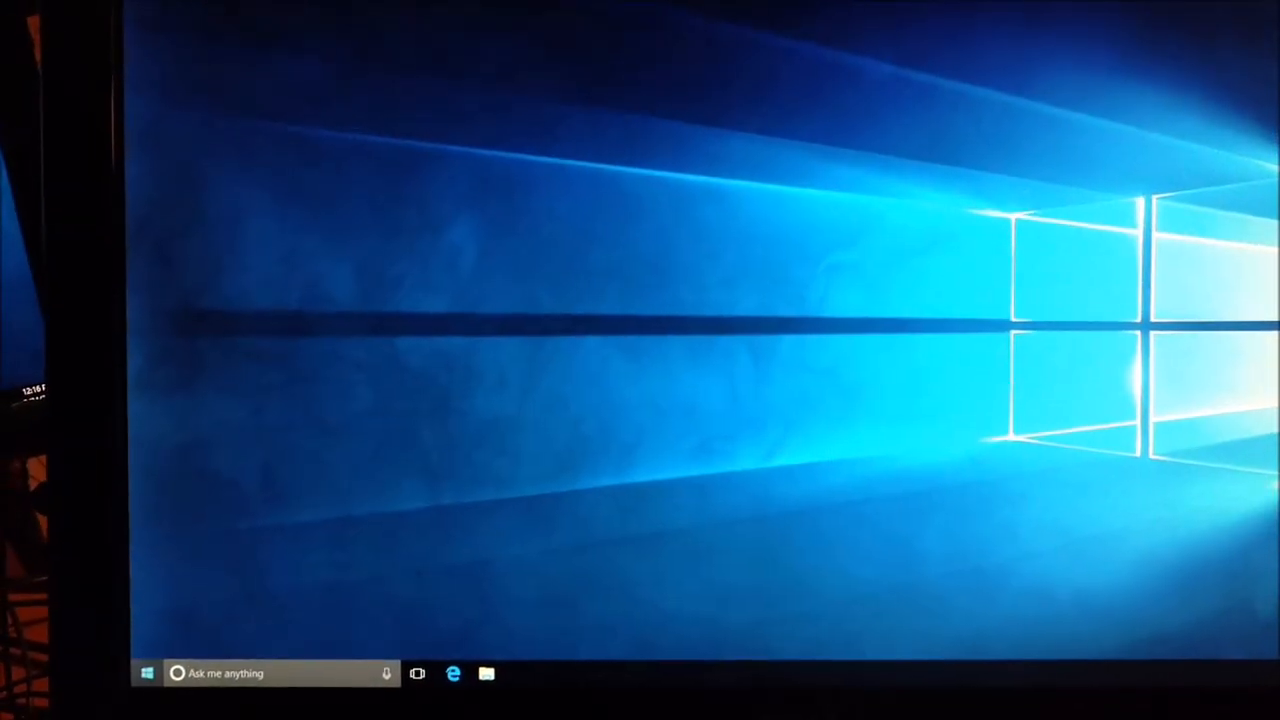
Restart the computer from the Start menu power options to reach the BIOS
click(148, 672)
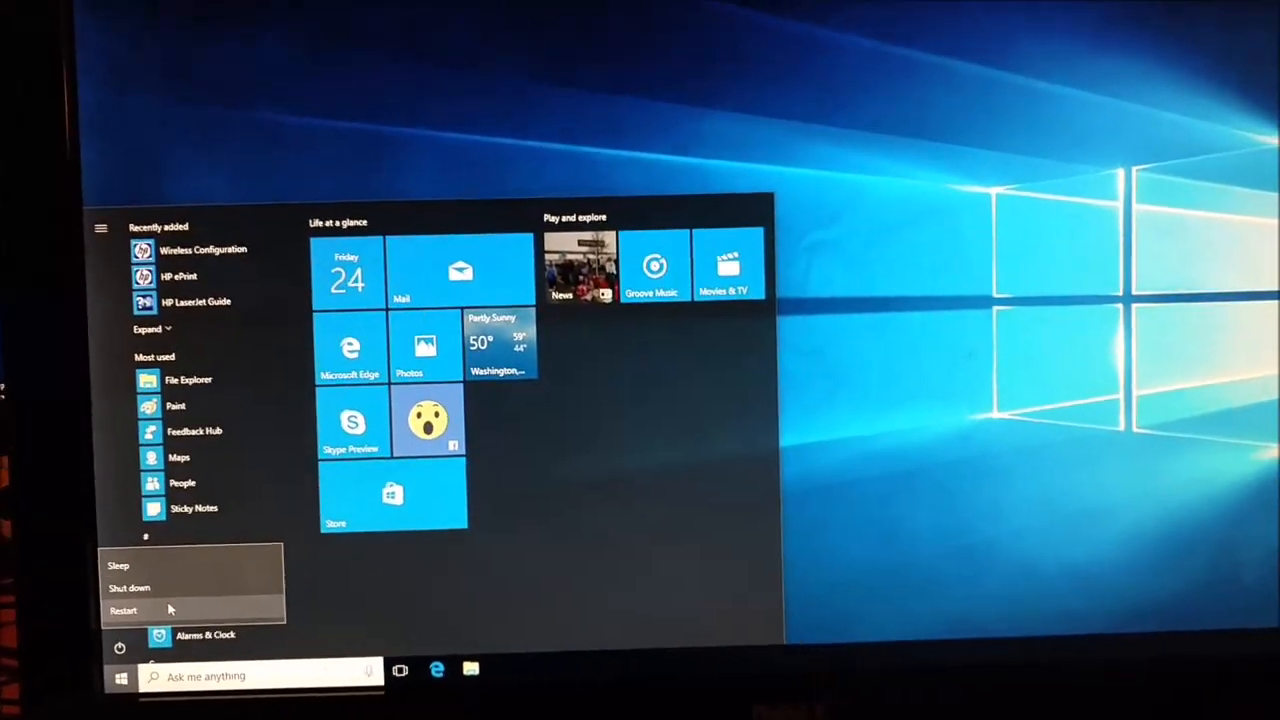
click(124, 610)
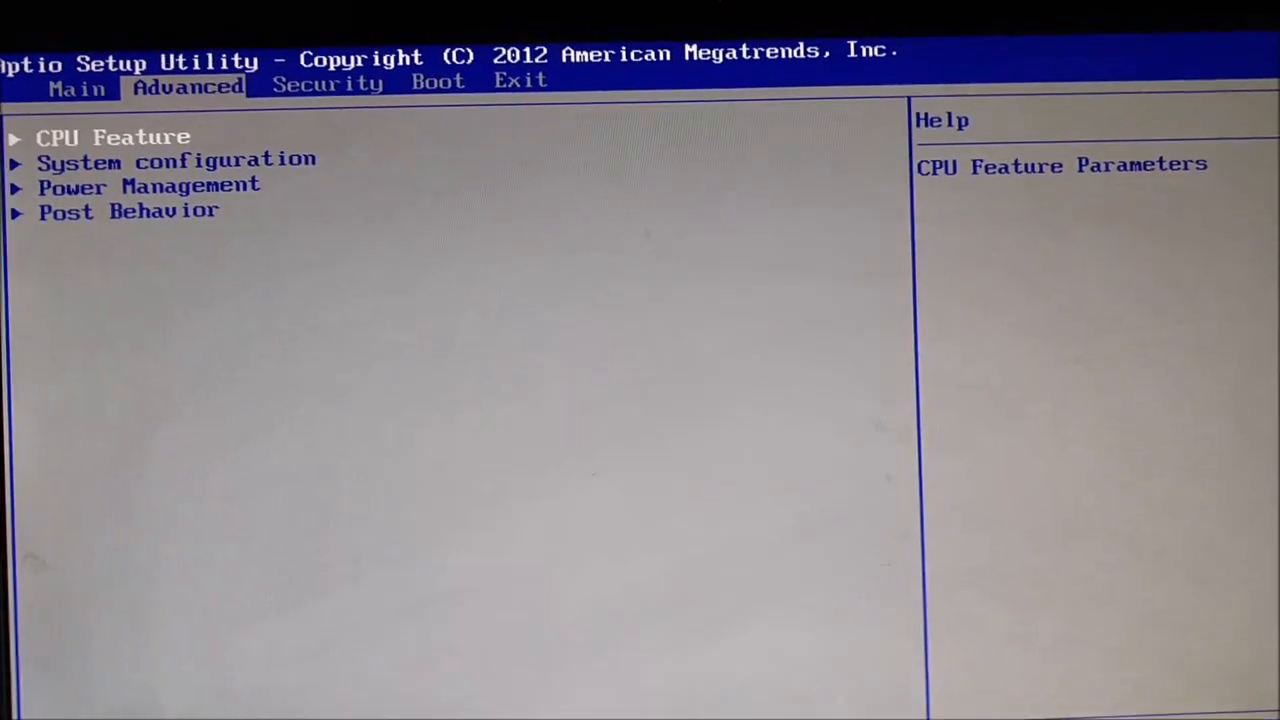
Enter System configuration on the Advanced tab to reach the DVMT/FIXED Memory options
key(Down)
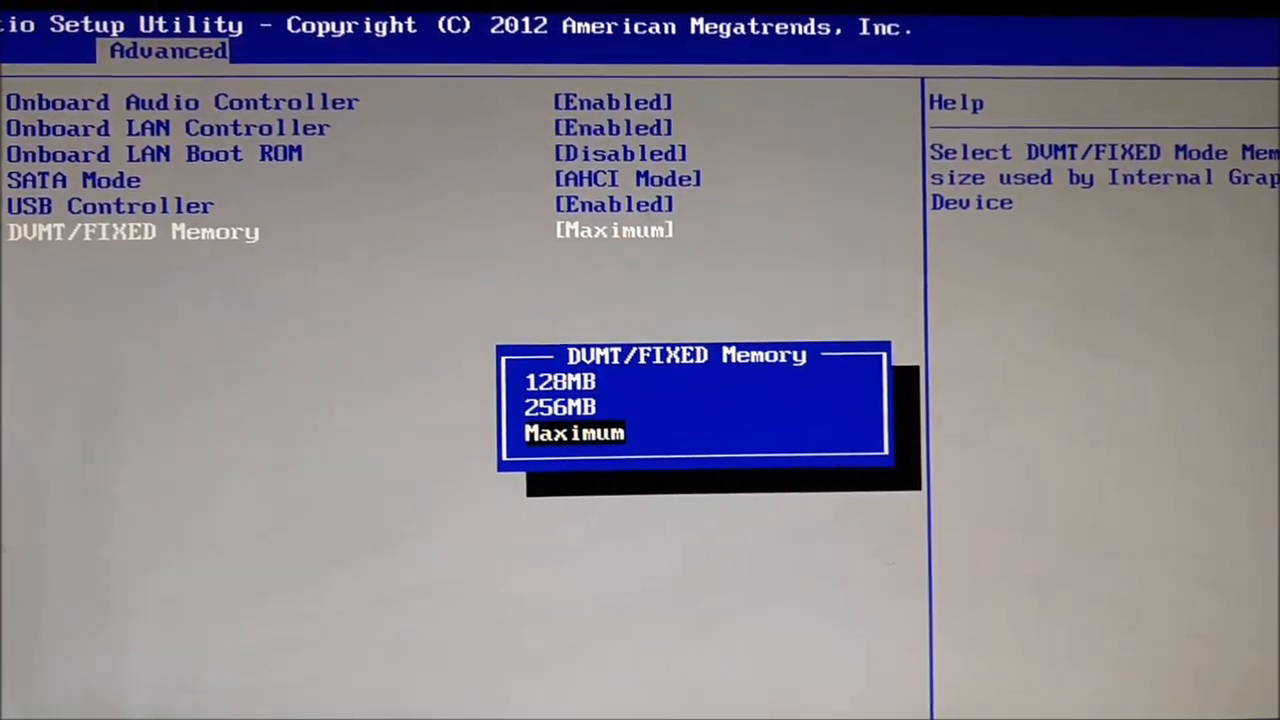
Choose Maximum for DVMT/FIXED Memory from the size choices
key(Up)
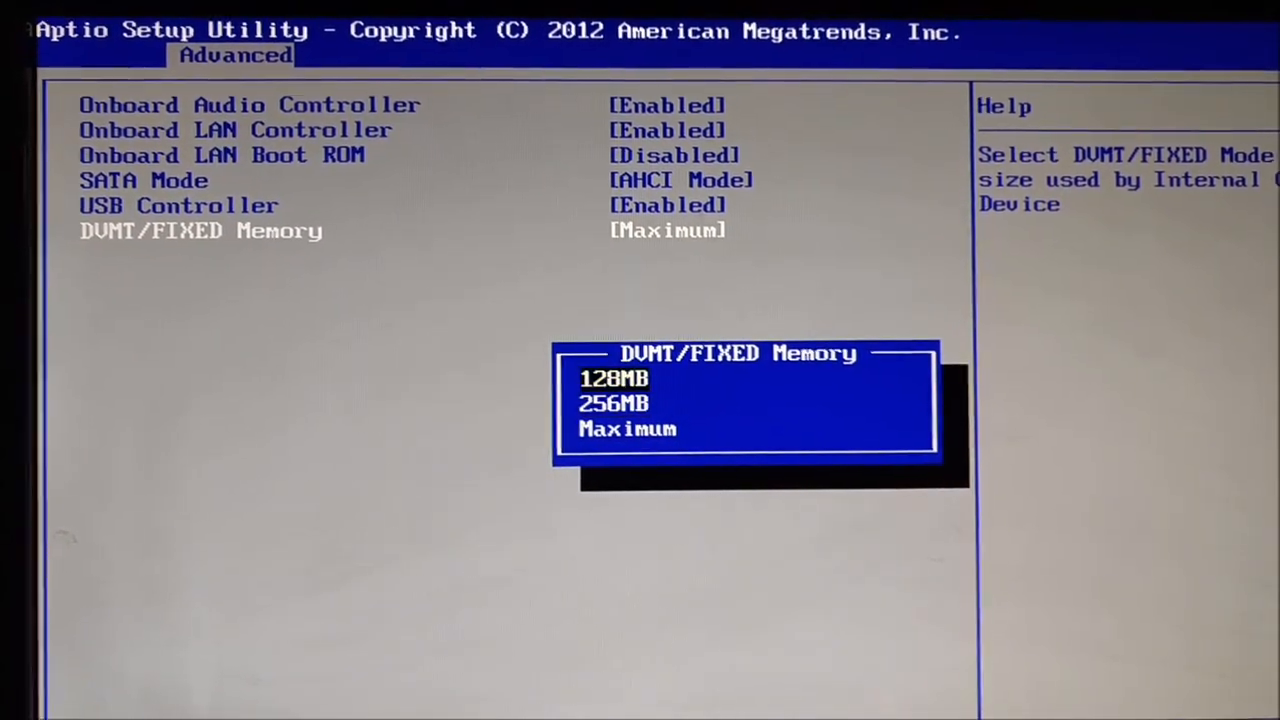
key(Down)
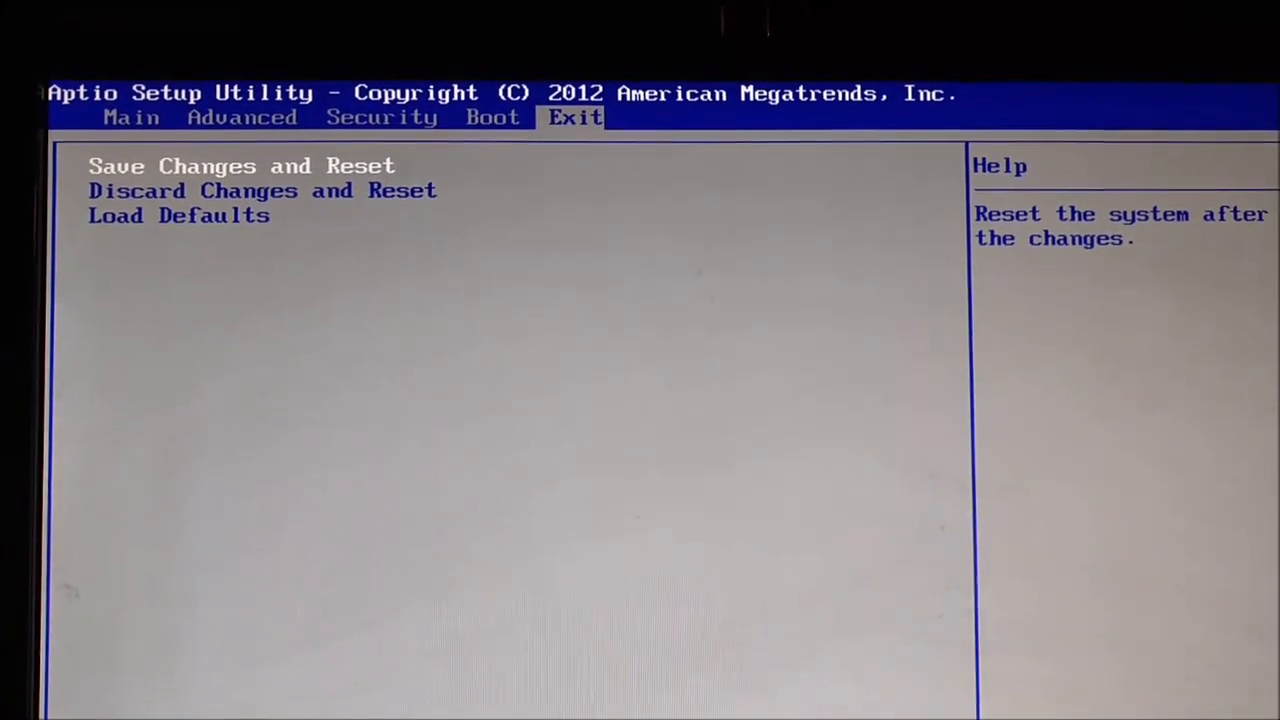
Save Changes and Reset from the Exit tab so the PC reboots to the Dell startup screen
click(244, 164)
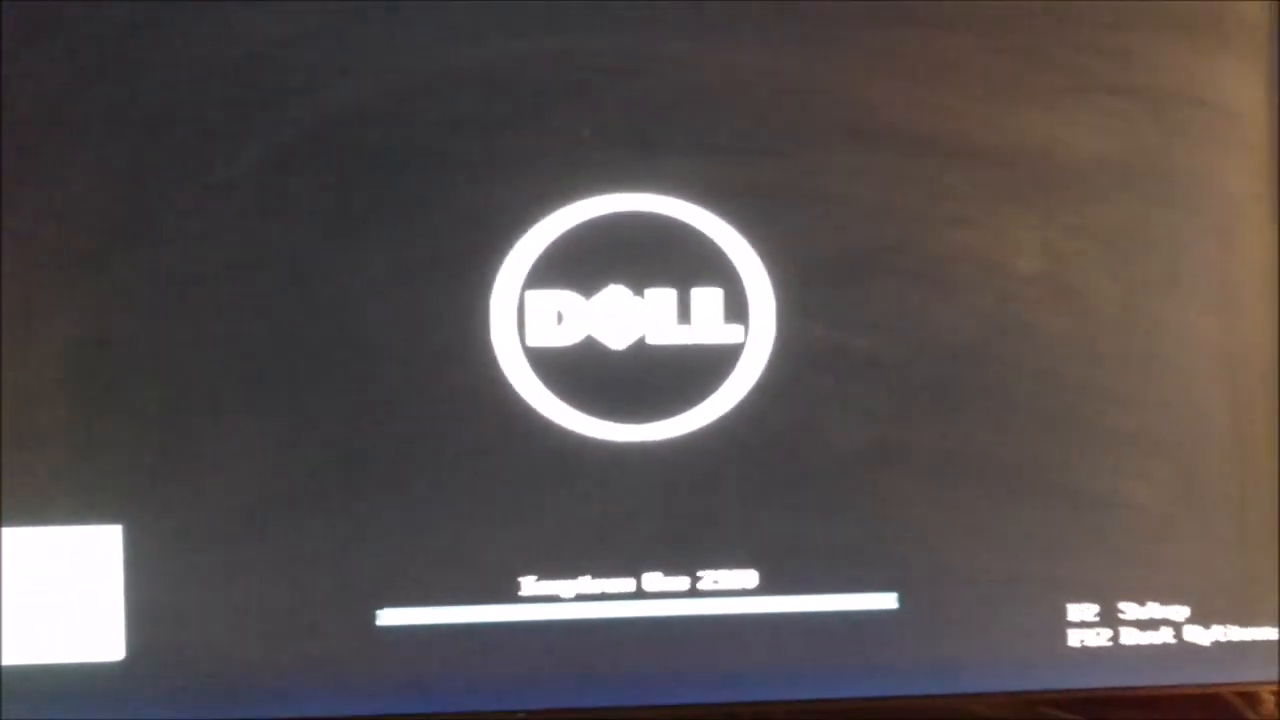